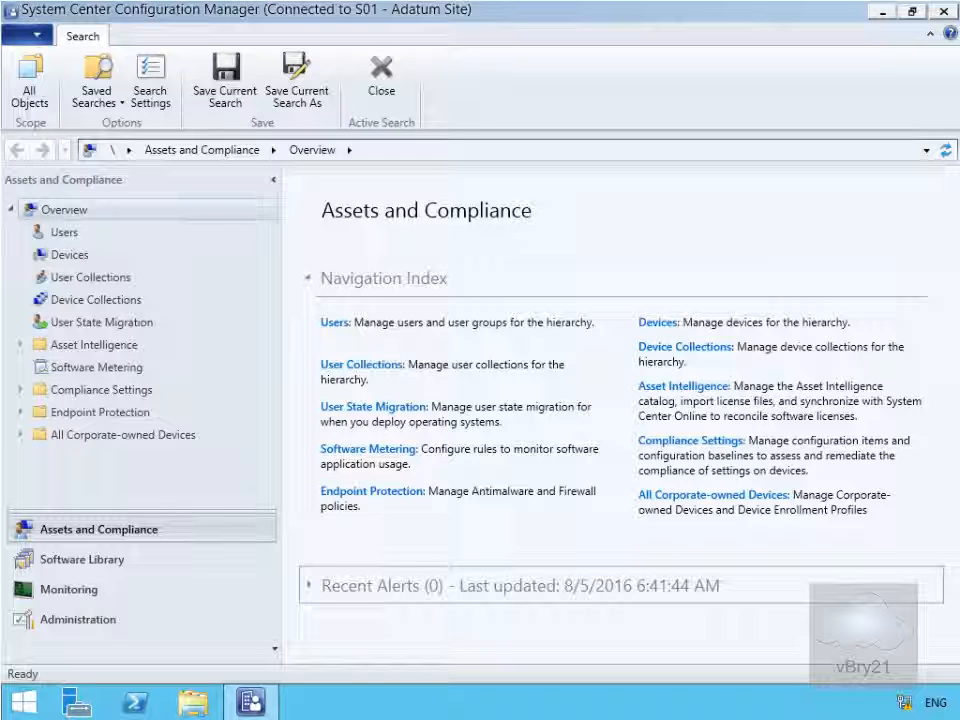
mouse_move(183, 175)
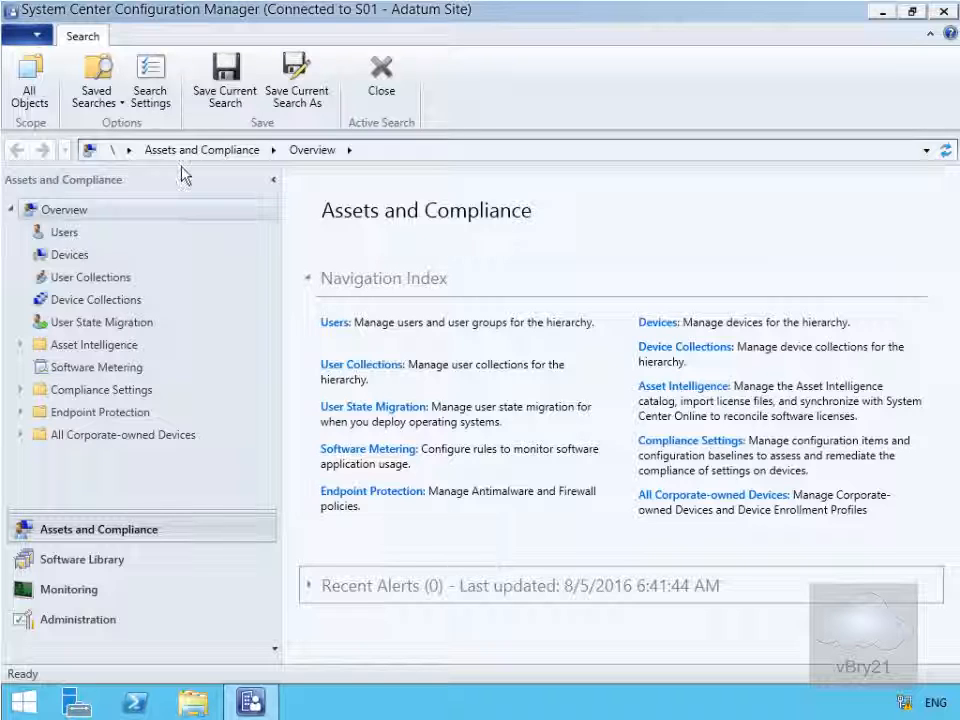
mouse_move(78, 619)
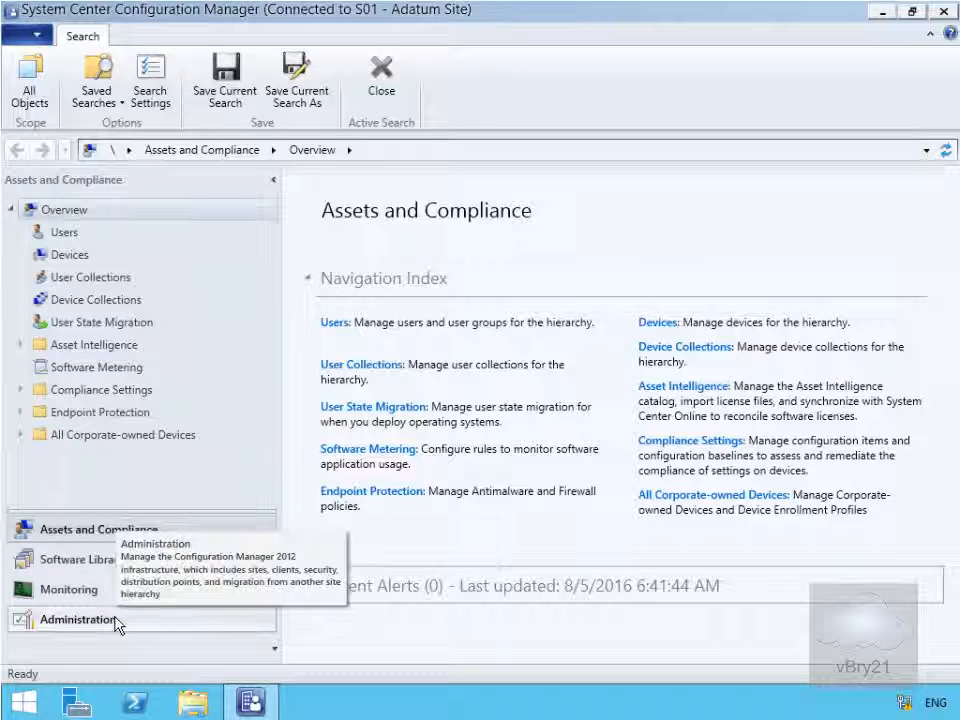
Step: Go to Administration > Client Settings and select the Default Client Settings entry
click(77, 619)
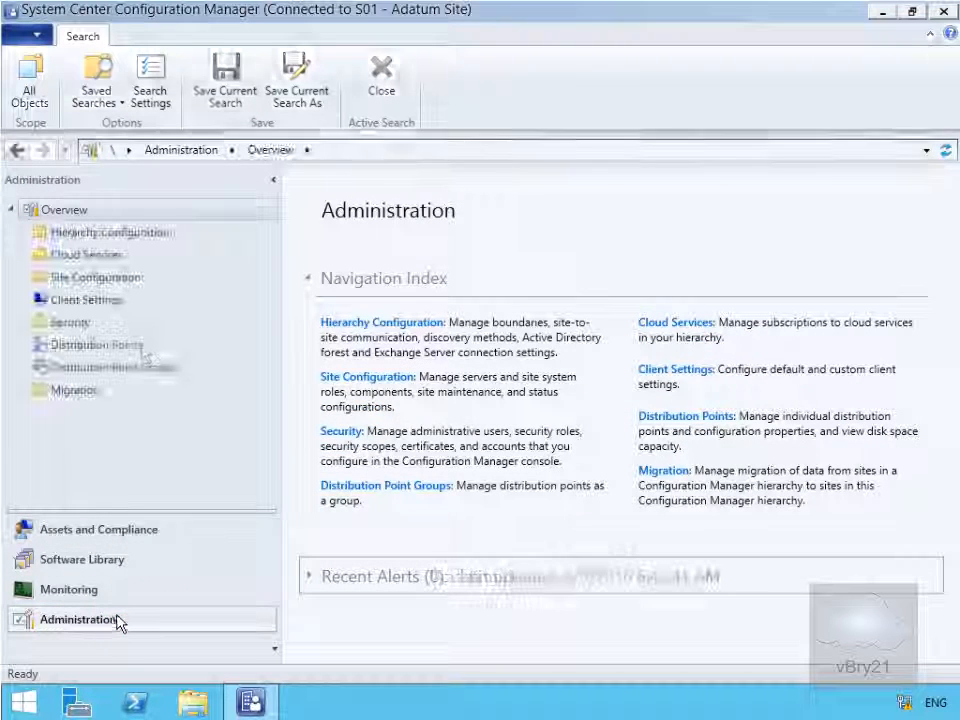
click(86, 299)
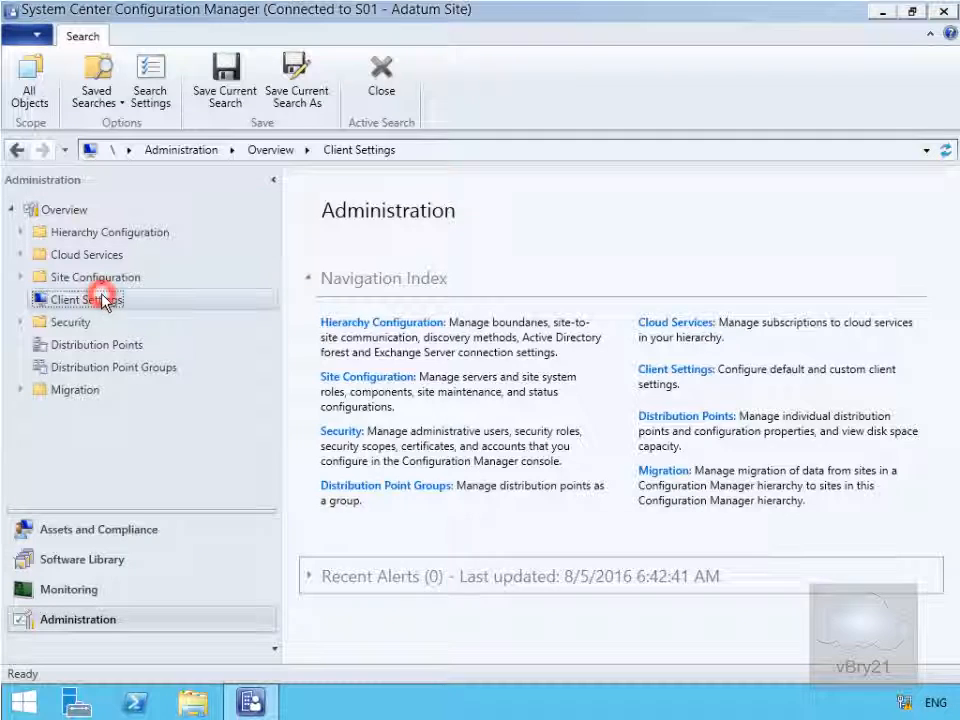
click(86, 299)
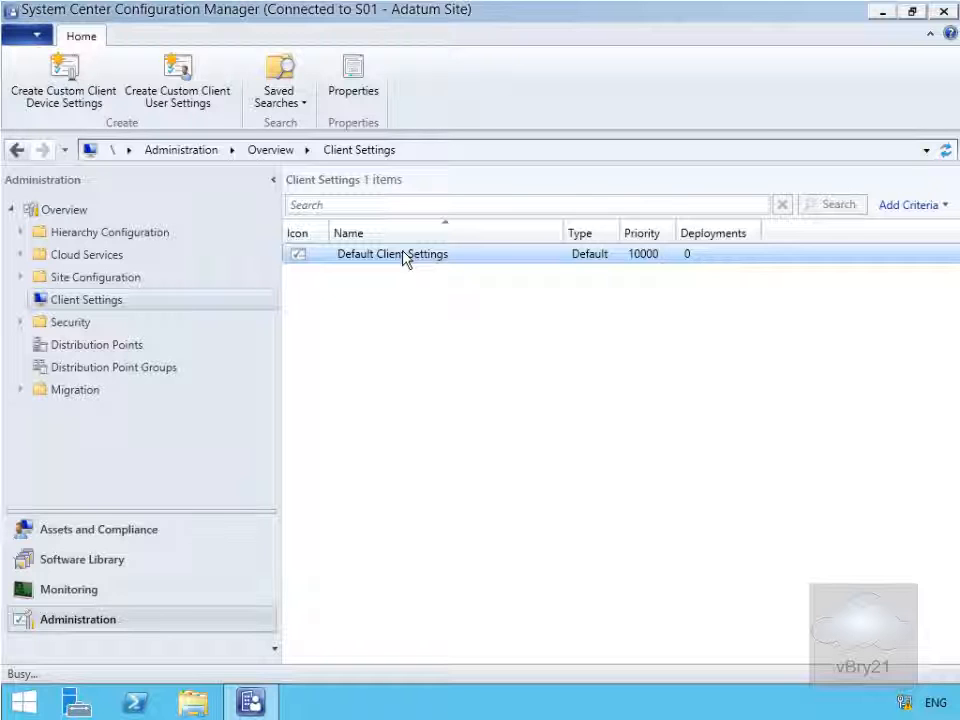
Step: Open Default Client Settings properties and show the Hardware Inventory page
double_click(391, 253)
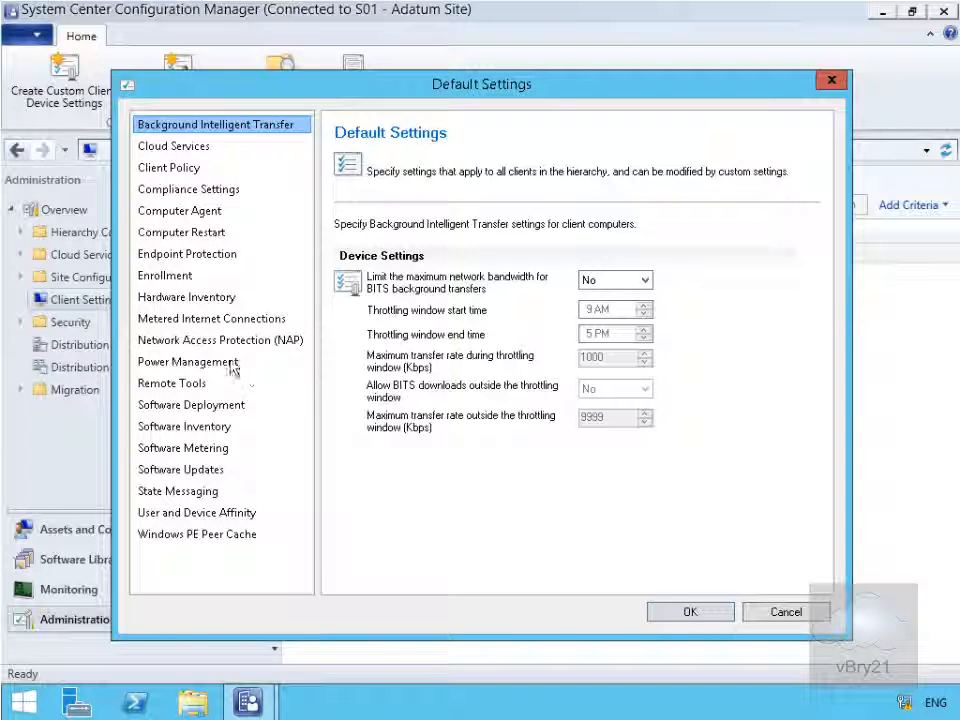
click(186, 297)
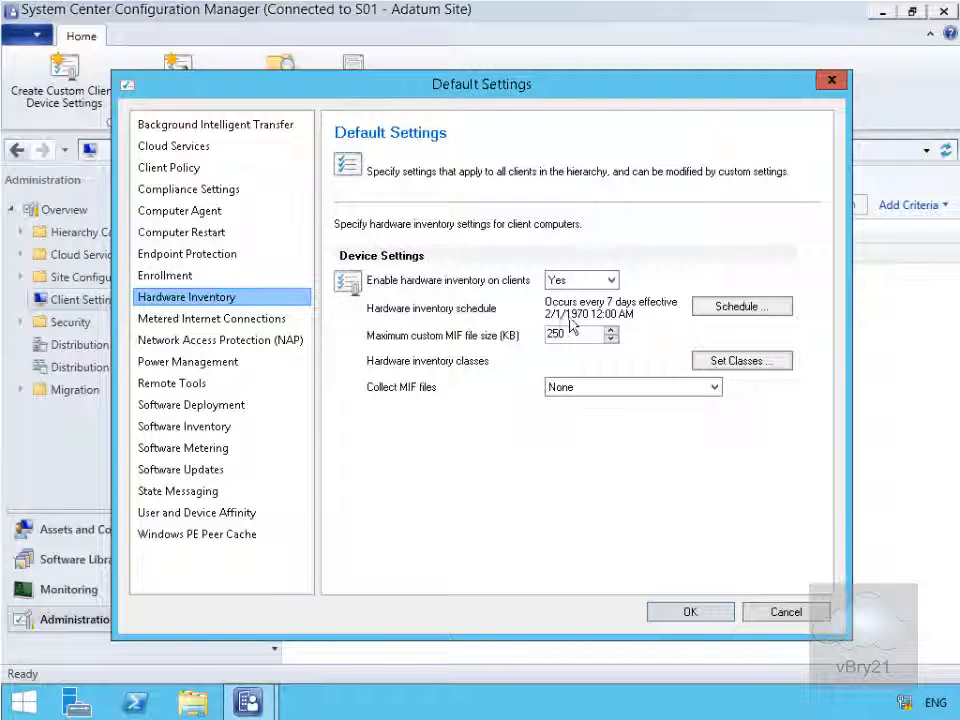
click(741, 306)
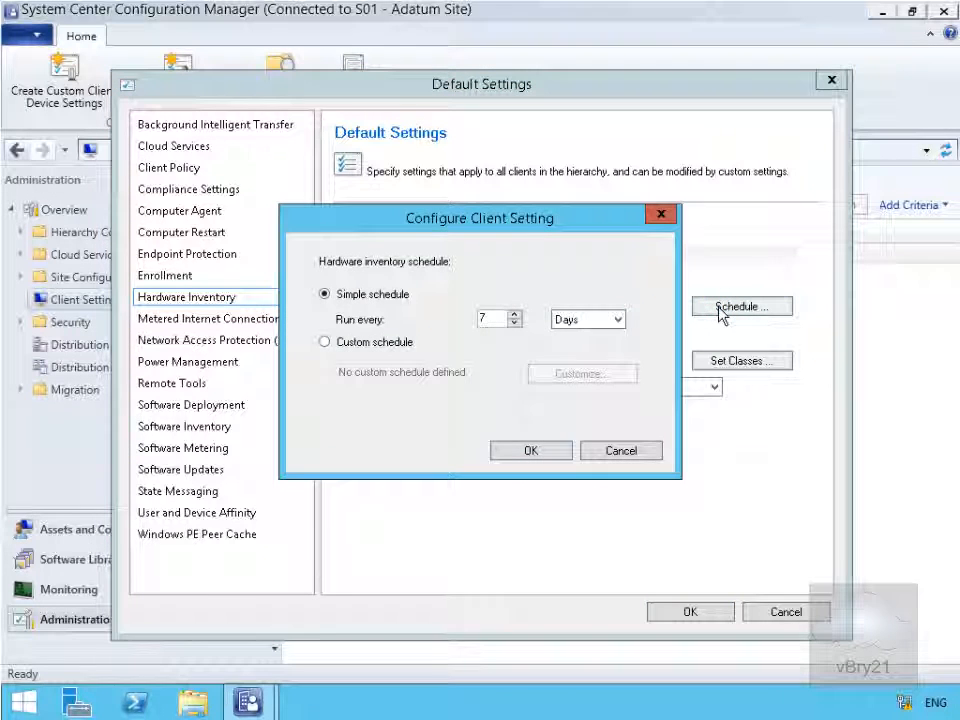
mouse_move(490, 328)
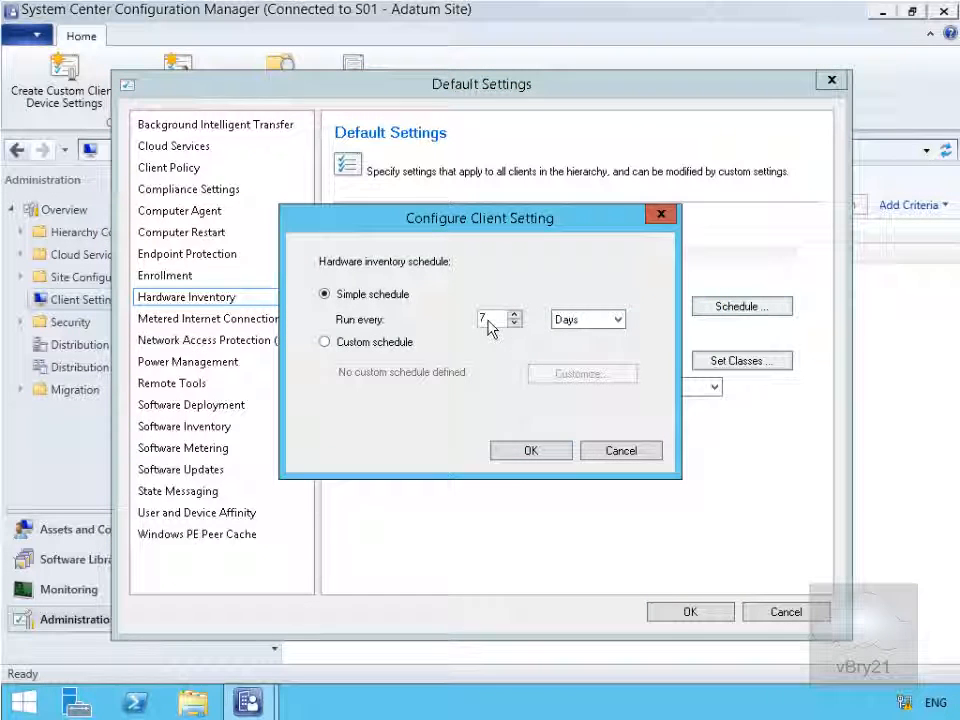
mouse_move(343, 378)
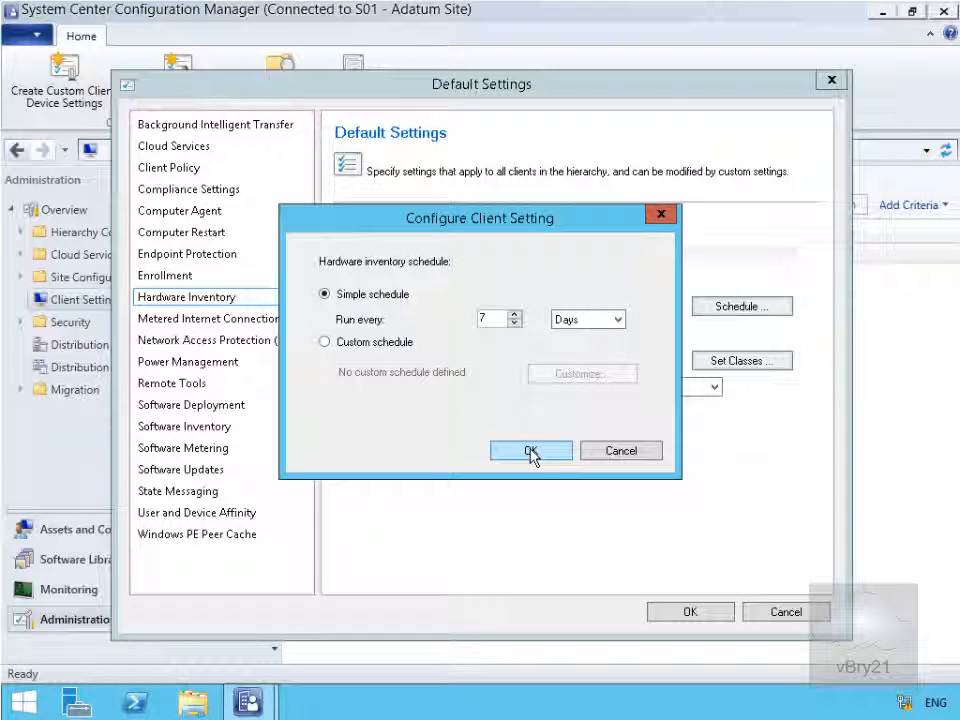
click(531, 451)
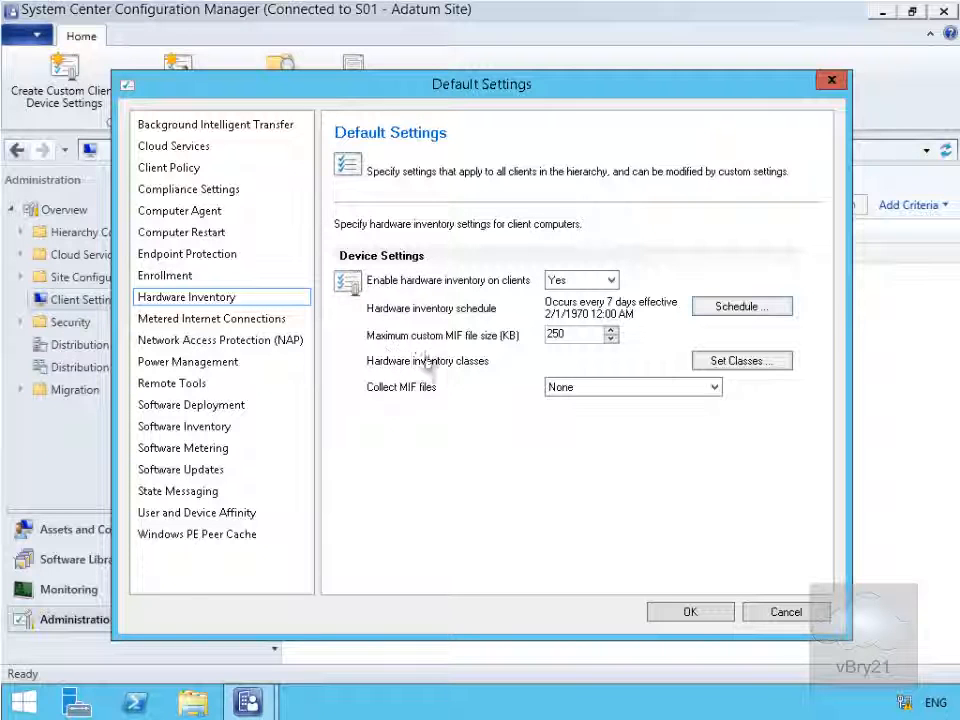
mouse_move(455, 350)
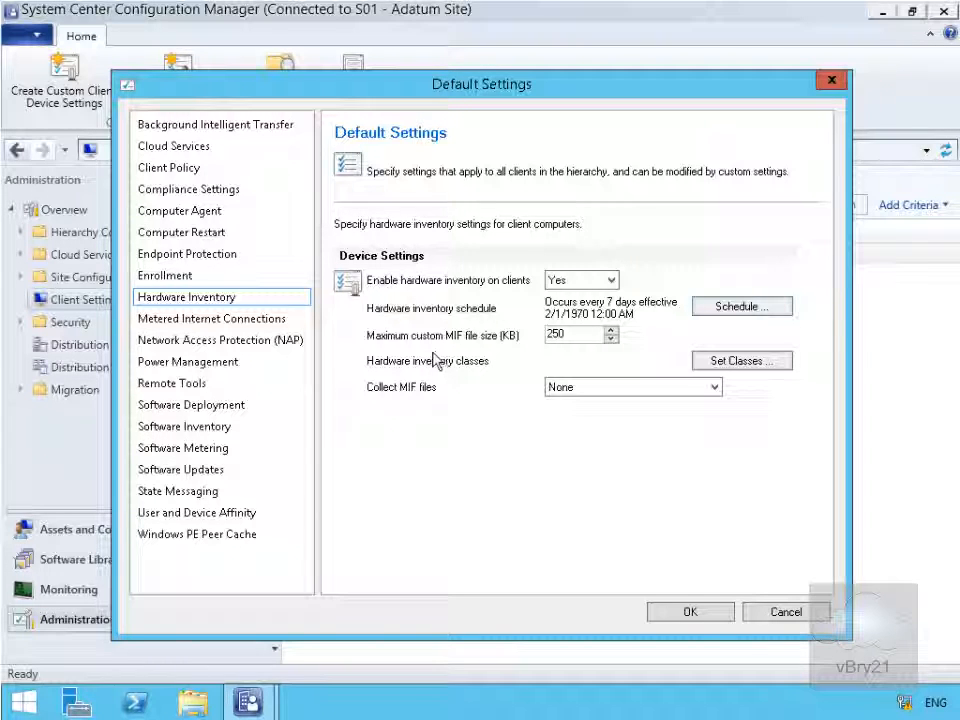
mouse_move(428, 362)
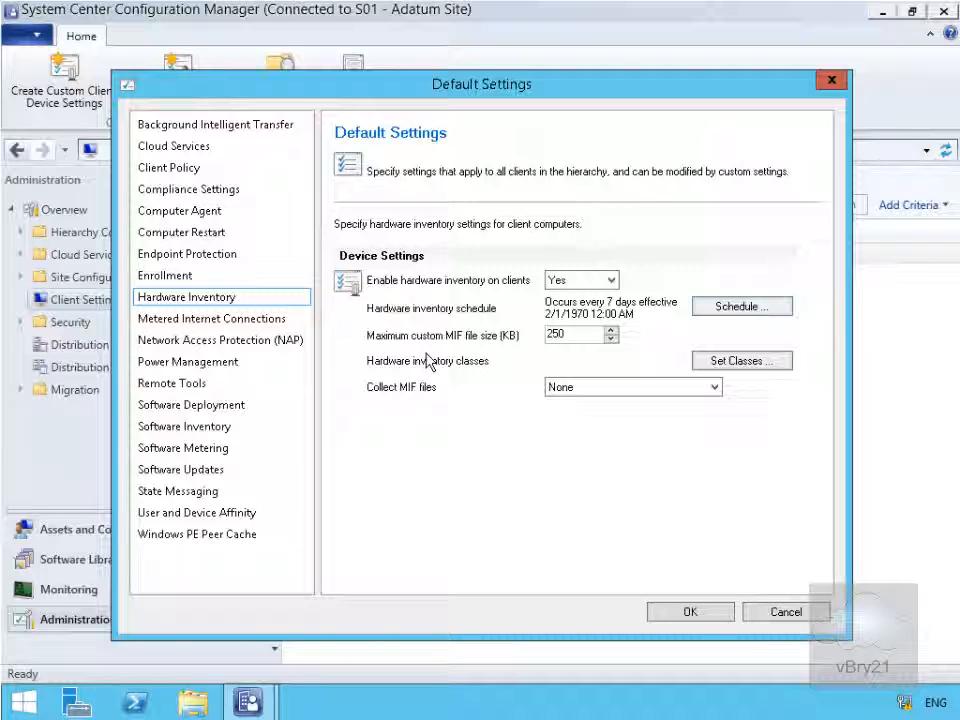
mouse_move(420, 355)
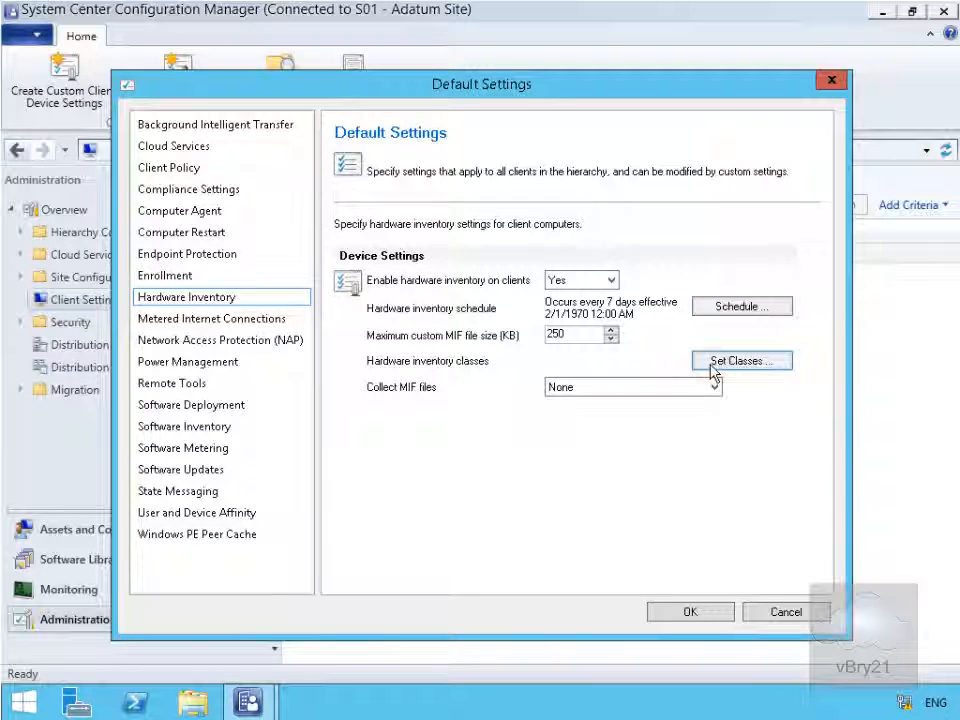
Step: Open Set Classes and review the category and type filter options for inventory classes
click(741, 361)
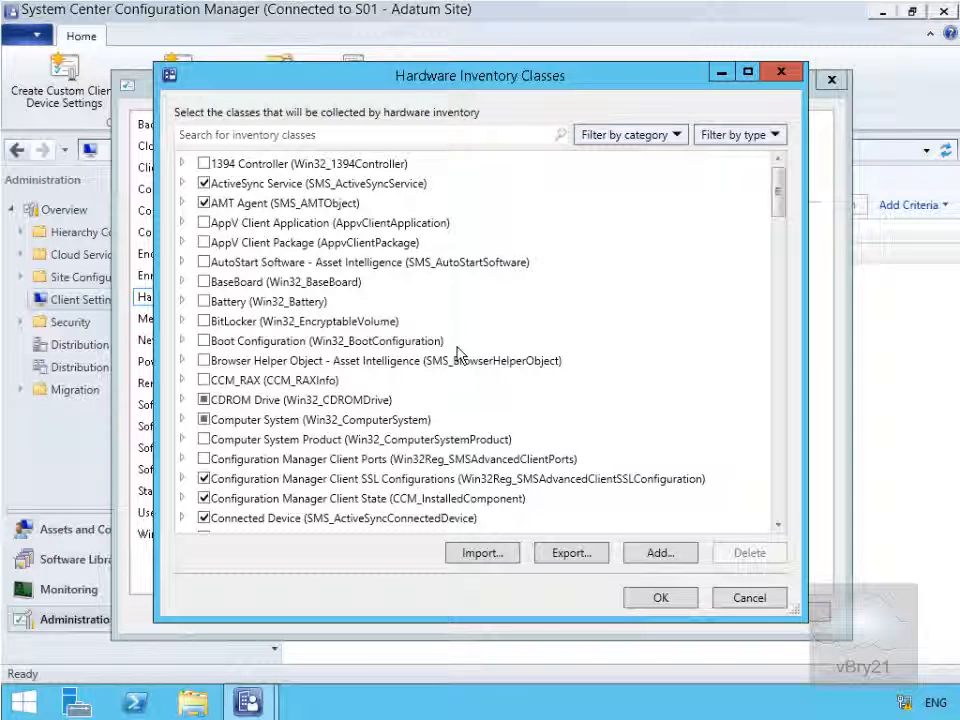
click(628, 134)
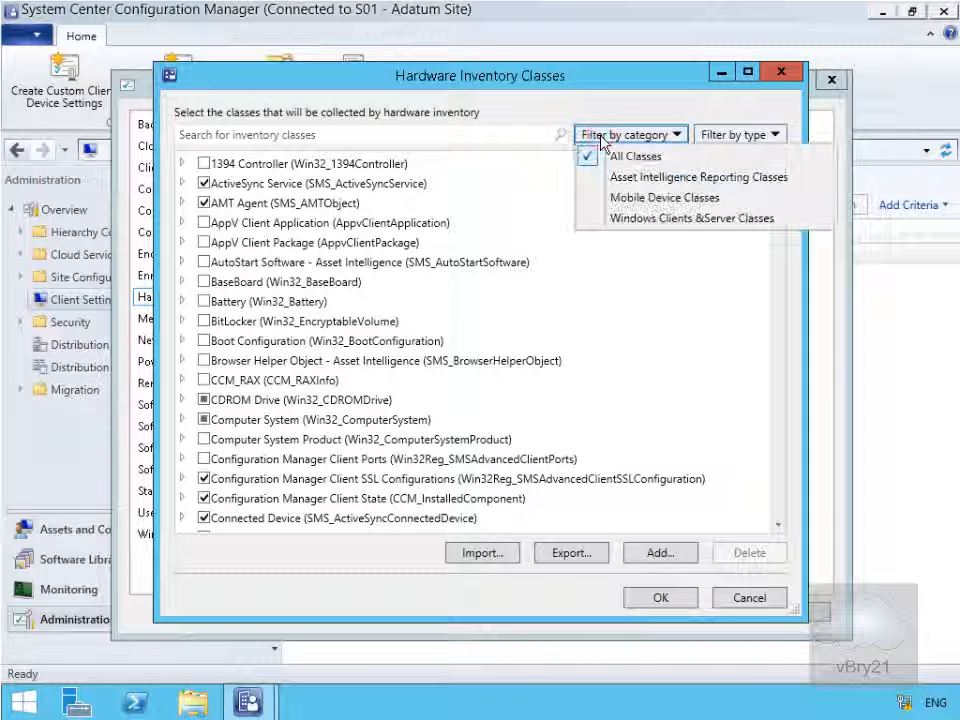
mouse_move(697, 177)
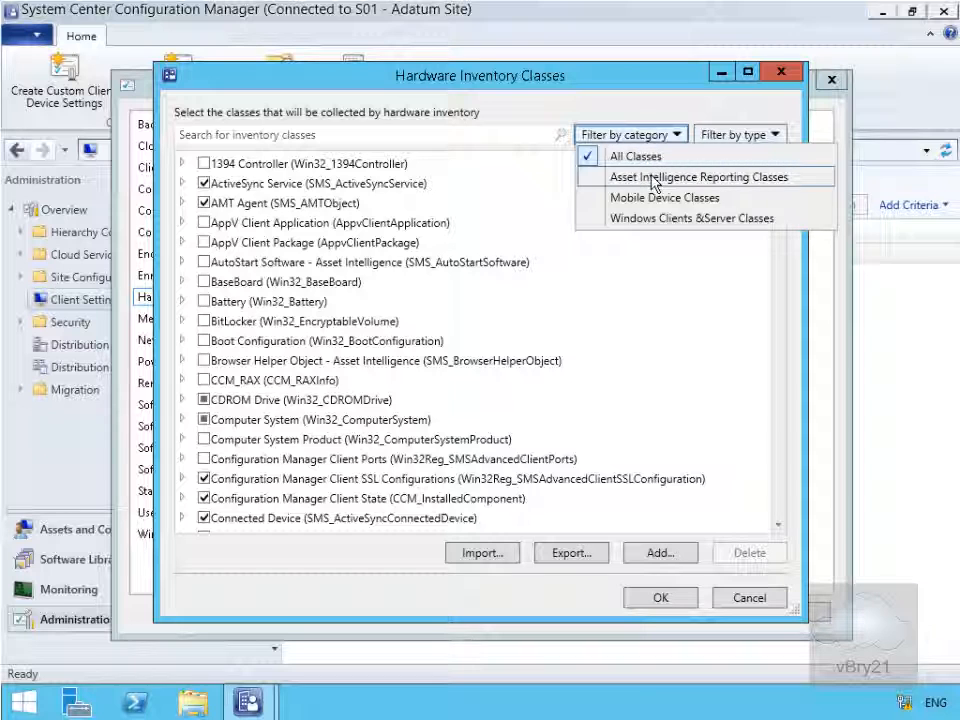
mouse_move(655, 218)
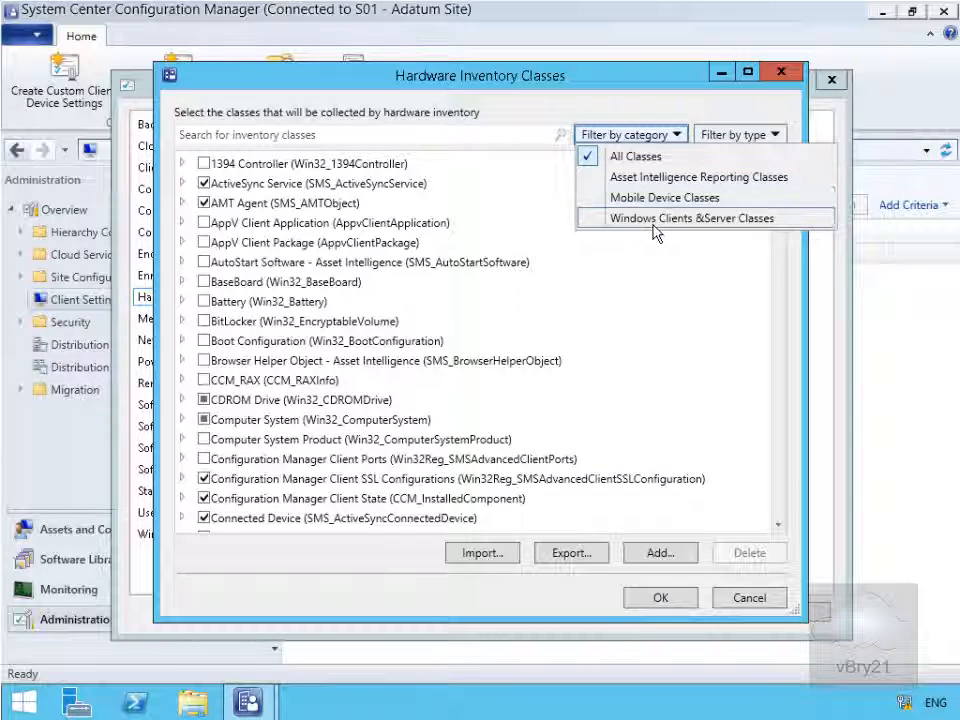
click(694, 218)
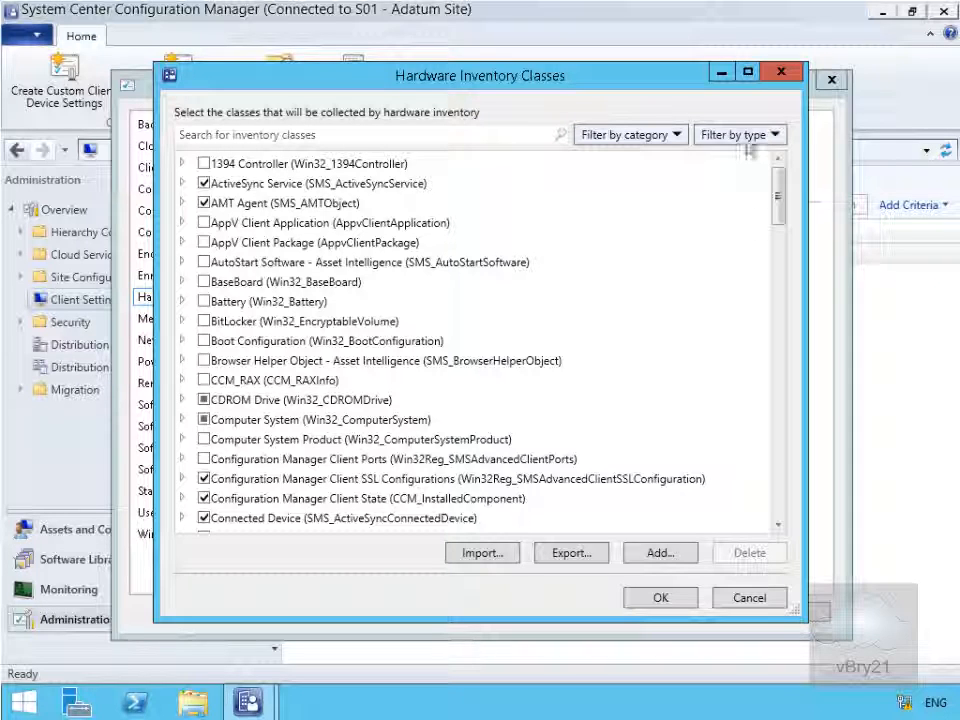
click(733, 134)
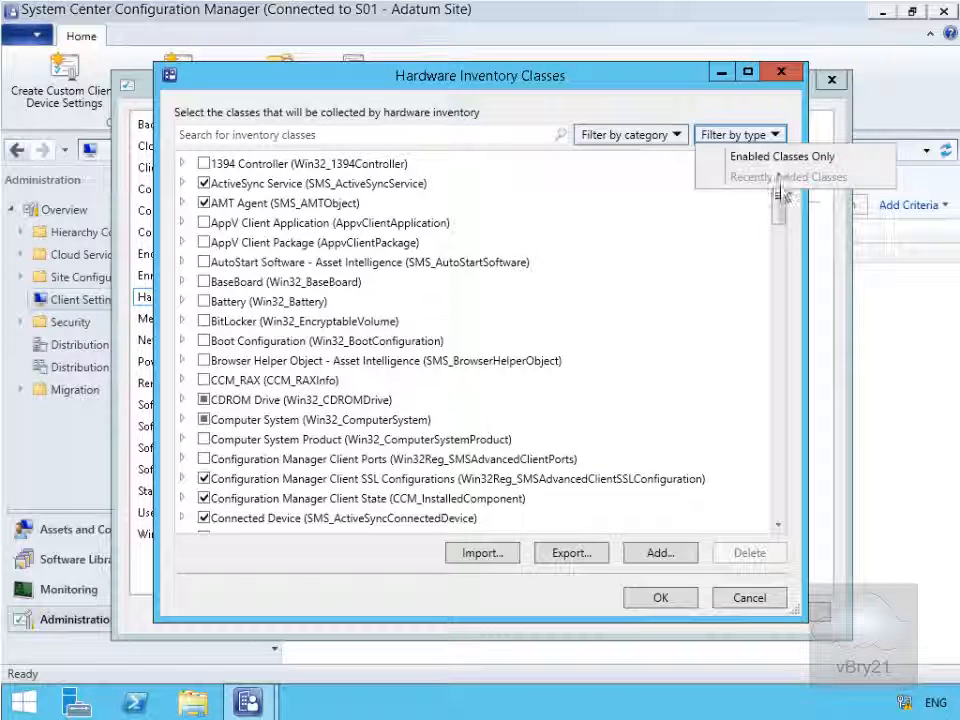
mouse_move(673, 168)
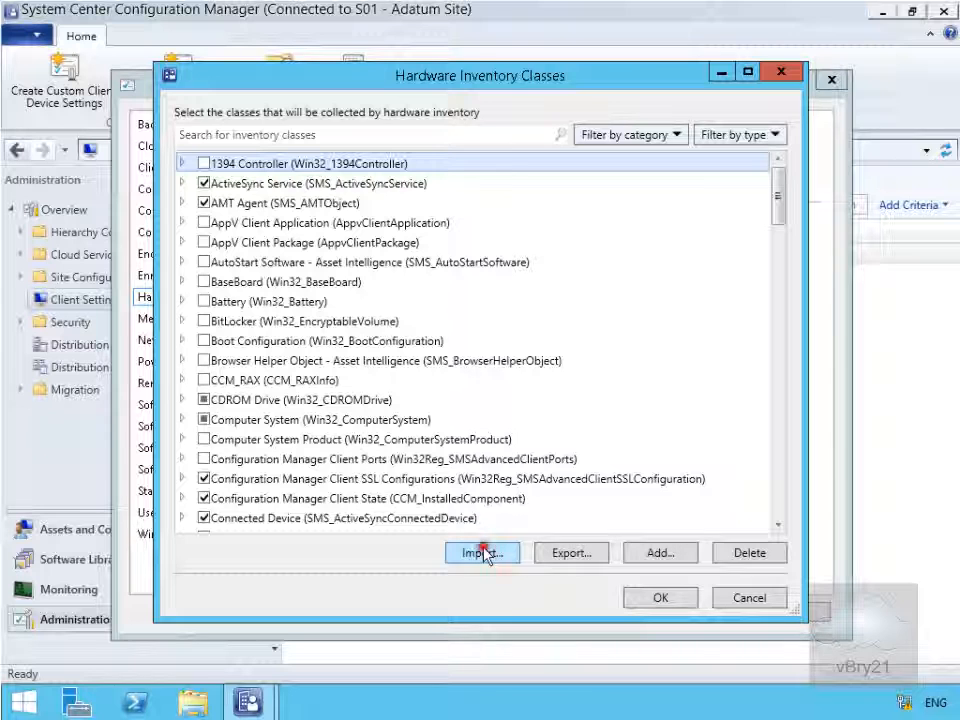
click(481, 552)
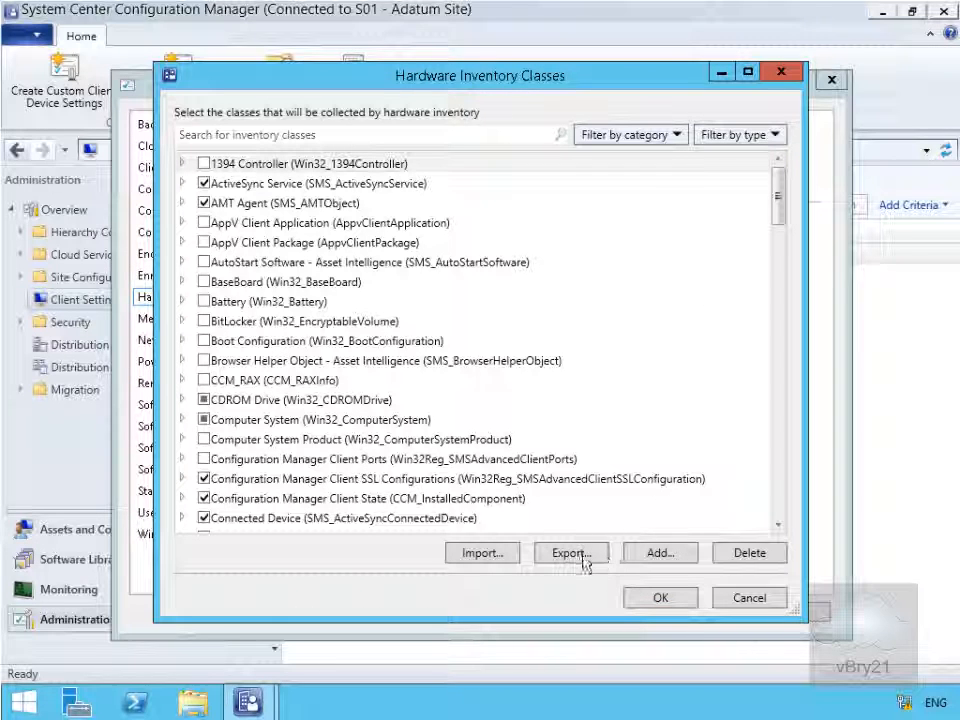
click(657, 552)
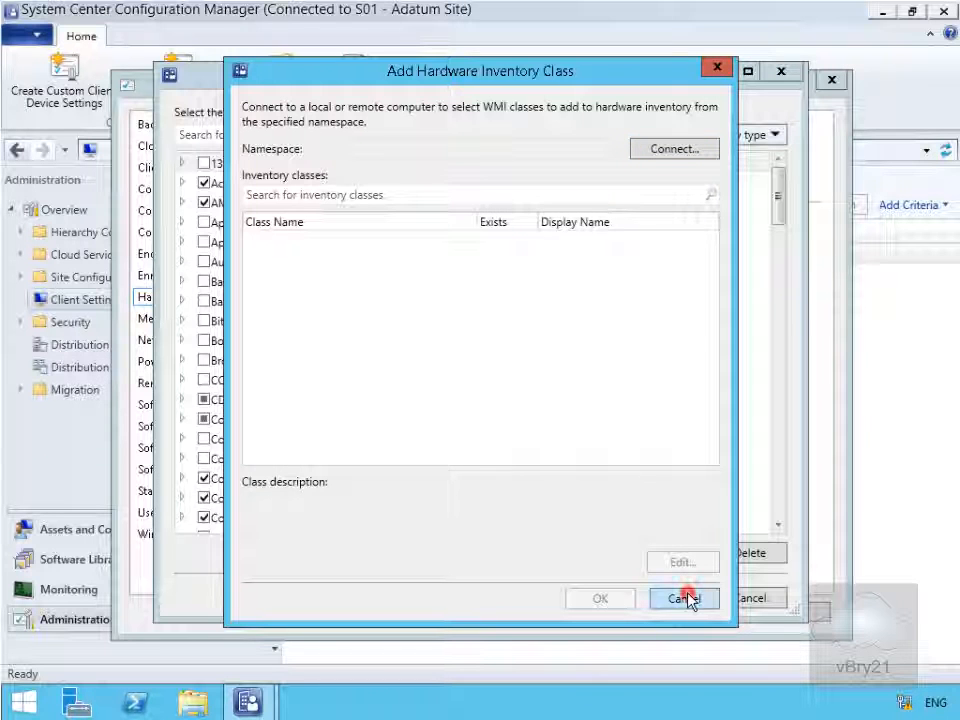
click(683, 598)
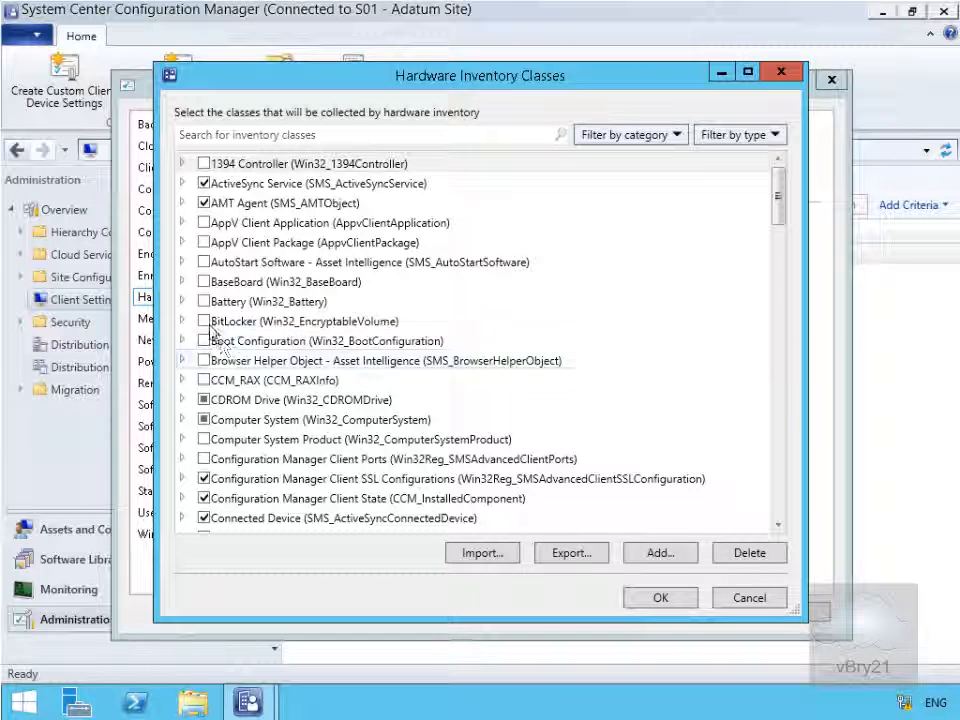
Step: Tick the BitLocker and Computer System Product classes, confirm, and save Default Settings
click(204, 320)
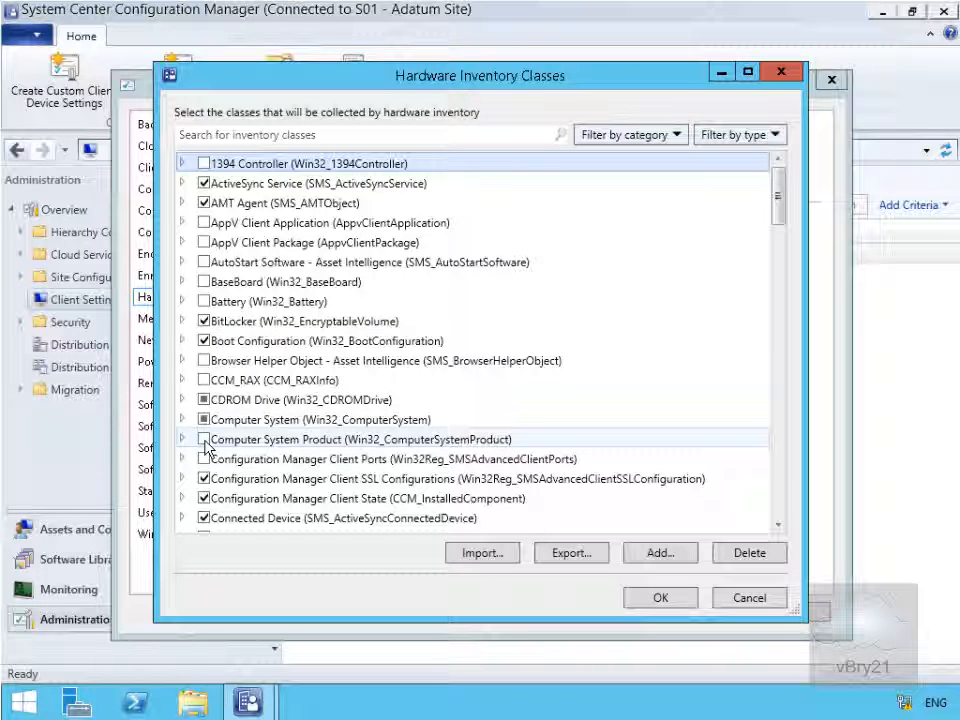
click(204, 439)
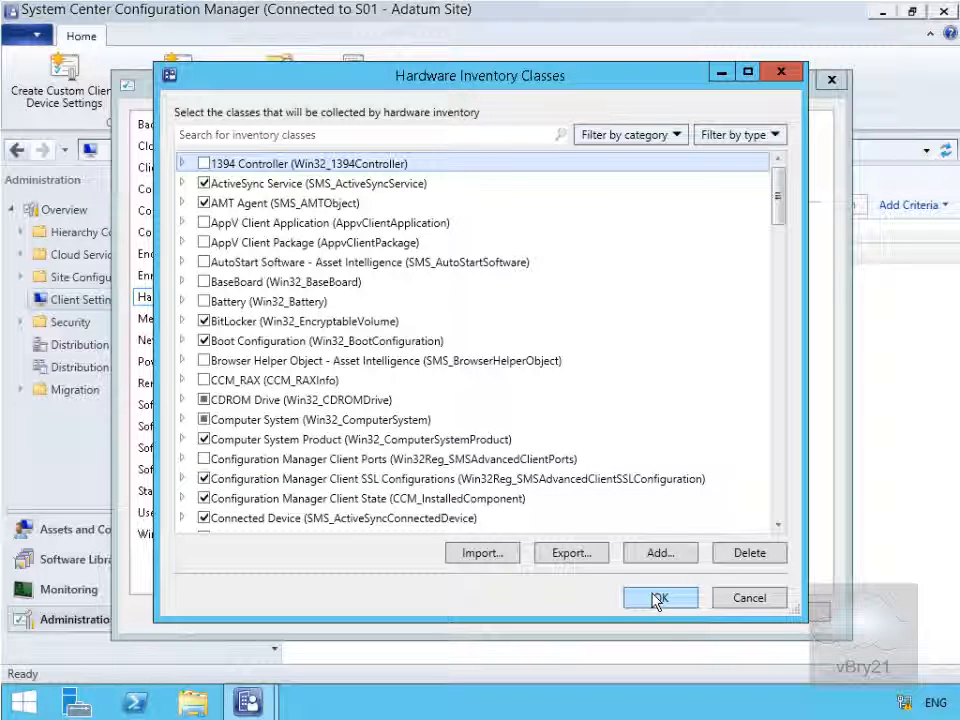
click(660, 597)
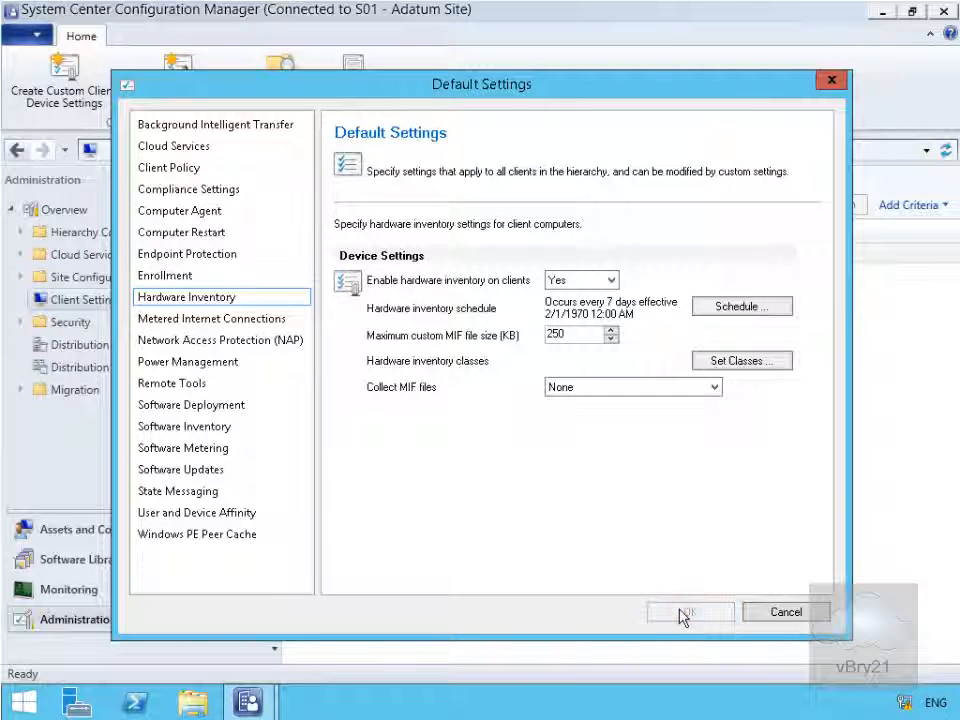
click(688, 611)
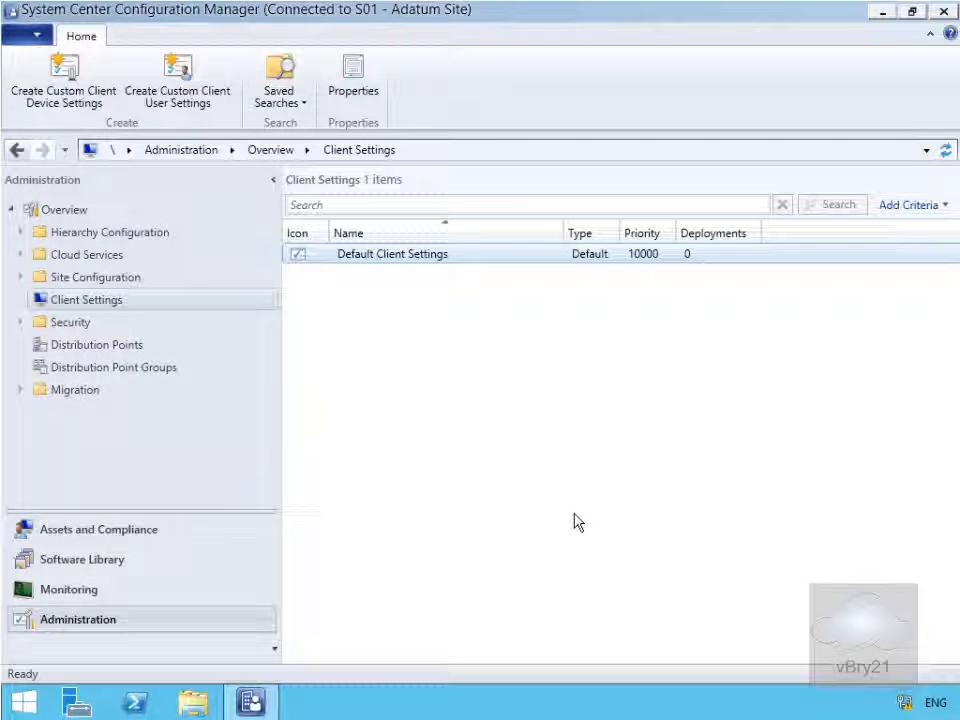
mouse_move(388, 308)
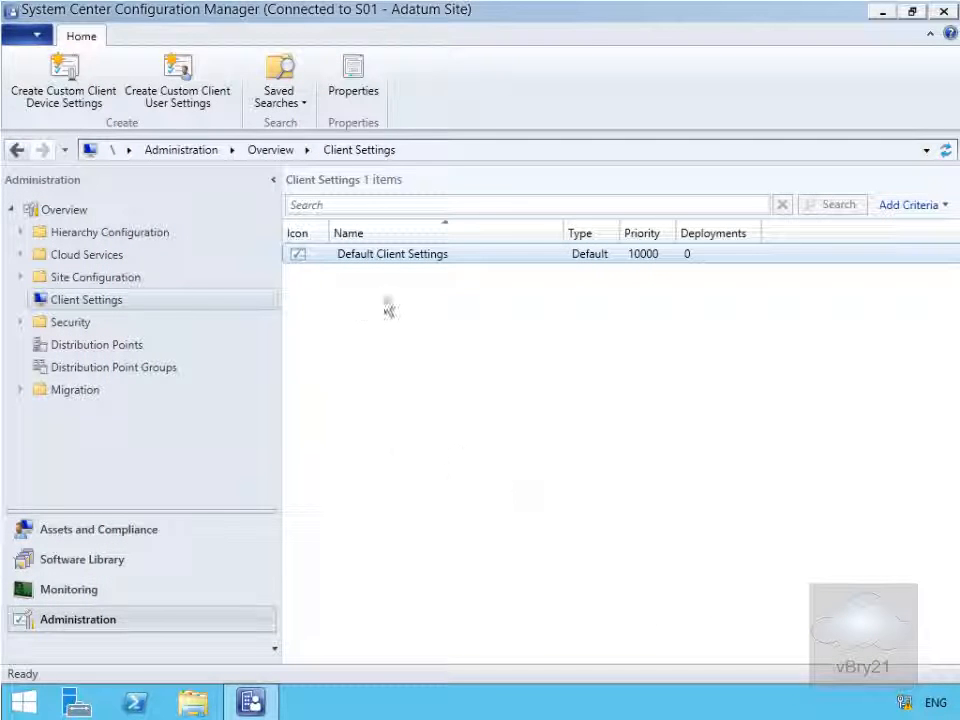